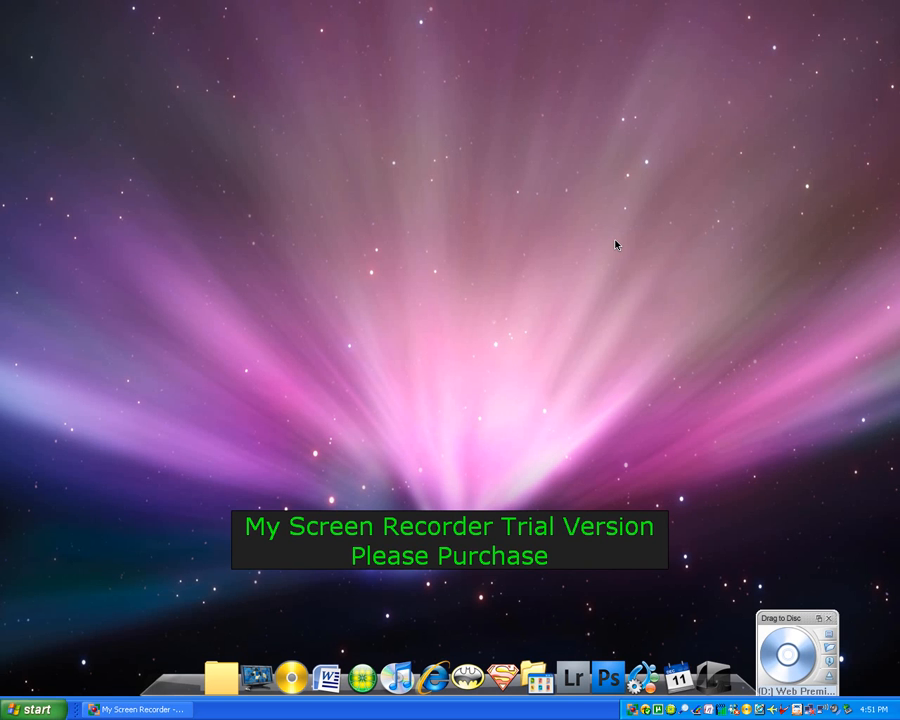
pyautogui.moveTo(716, 214)
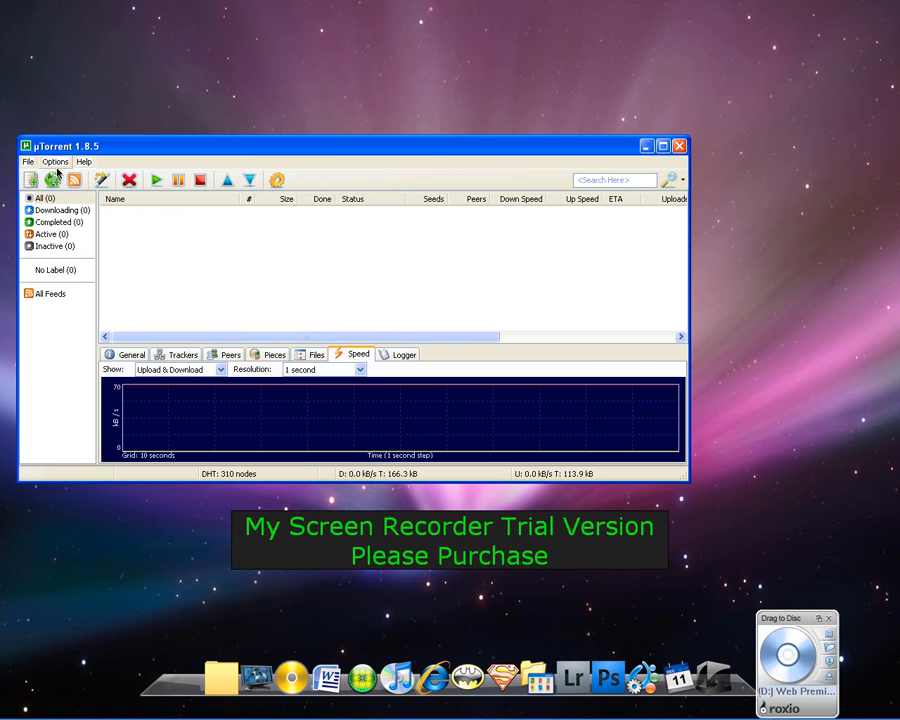
# - Show the Connection page of Preferences, with incoming port 443 and NAT-PMP enabled
pyautogui.click(55, 161)
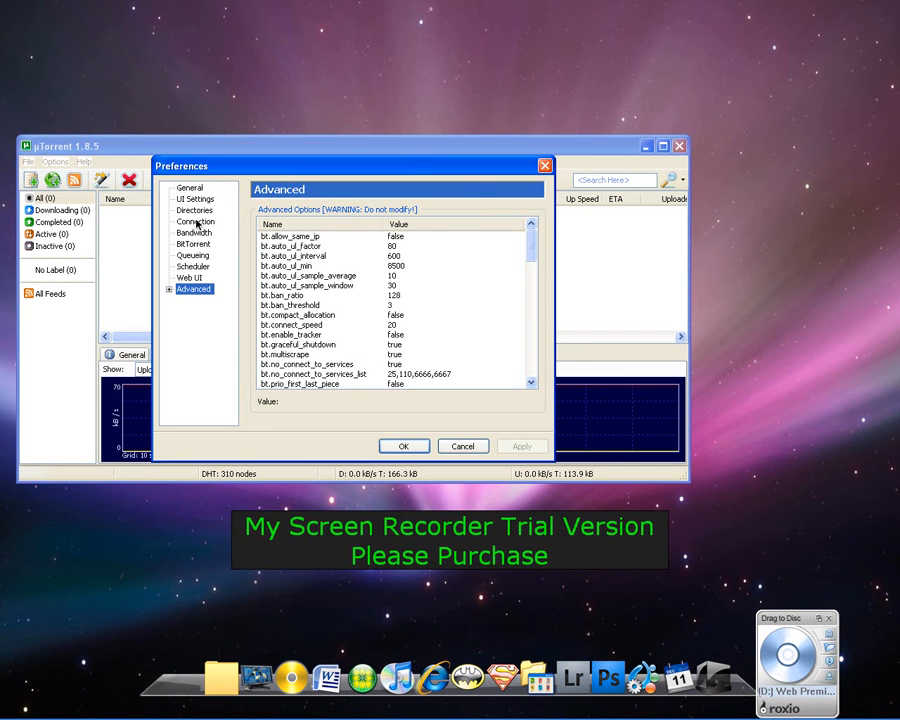
pyautogui.click(195, 221)
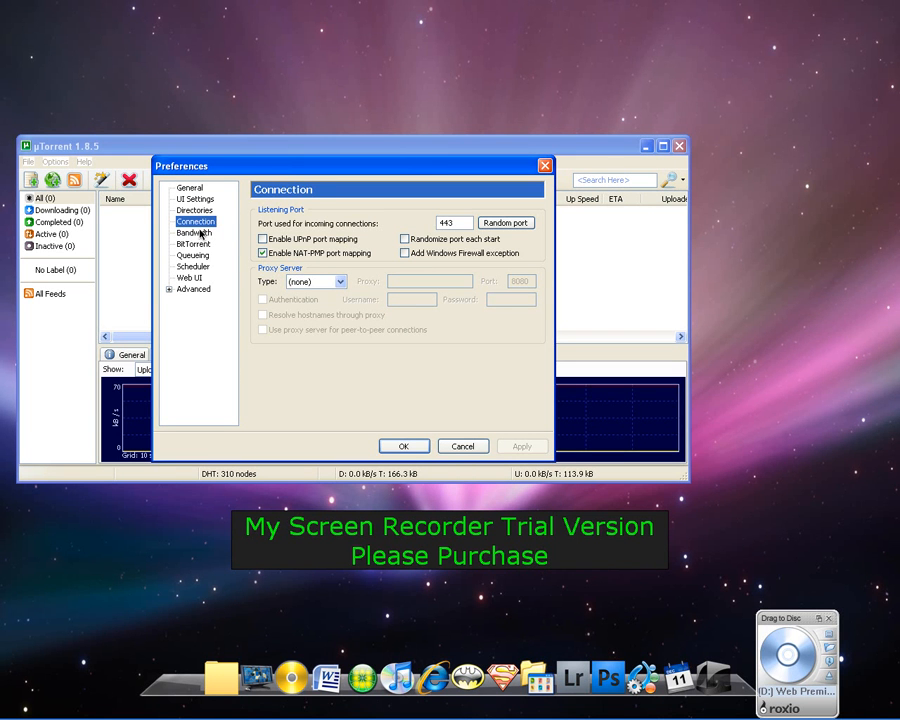
# - On the Bandwidth page, keep automatic upload limiting off and set 800 connections and 125 peers
pyautogui.click(194, 232)
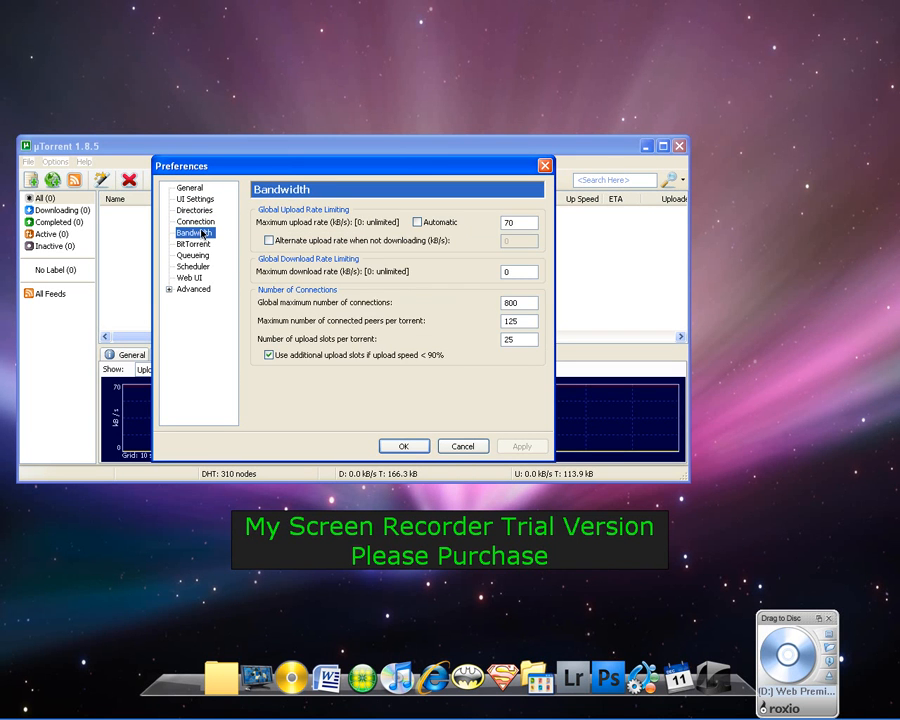
pyautogui.click(417, 222)
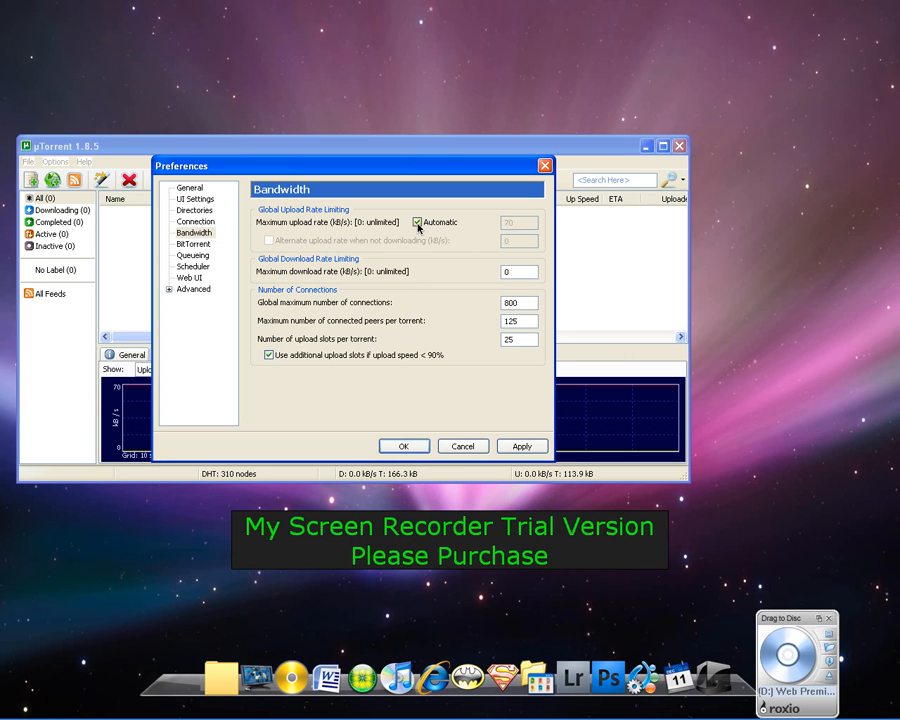
pyautogui.click(414, 221)
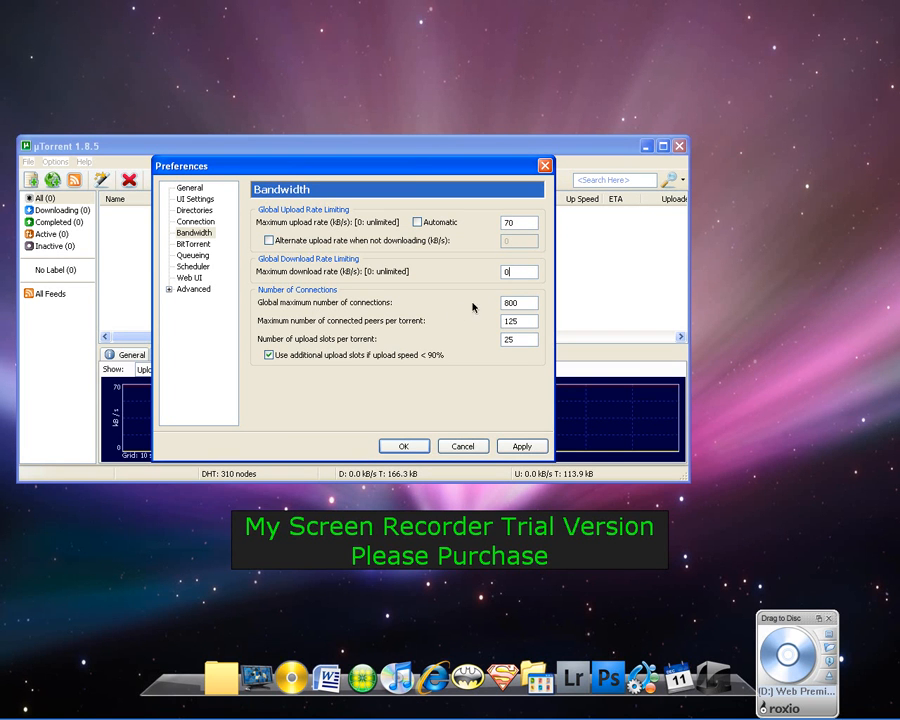
pyautogui.click(515, 302)
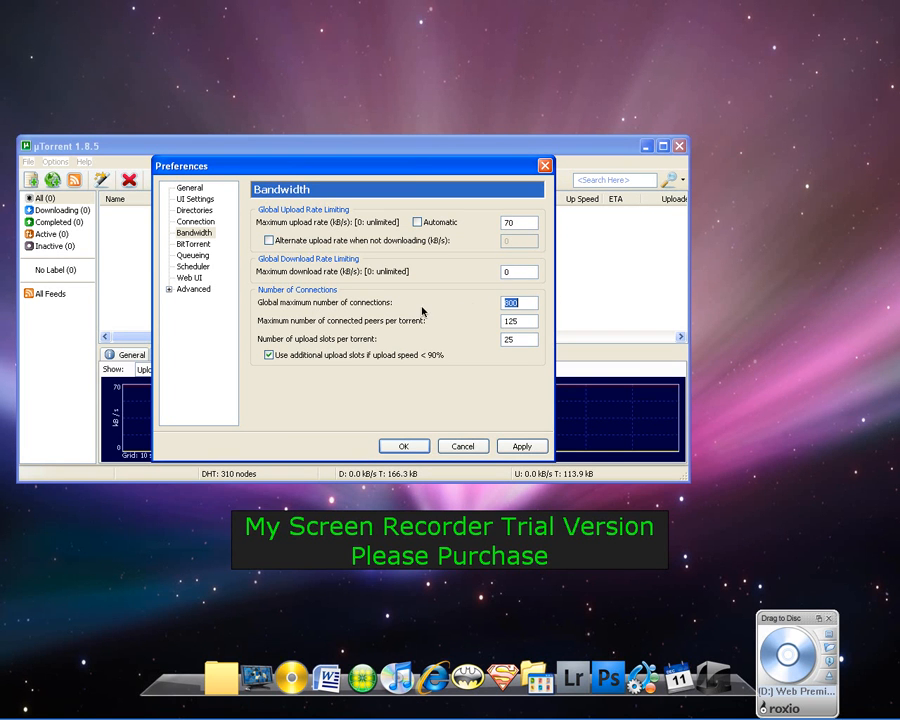
pyautogui.moveTo(380, 335)
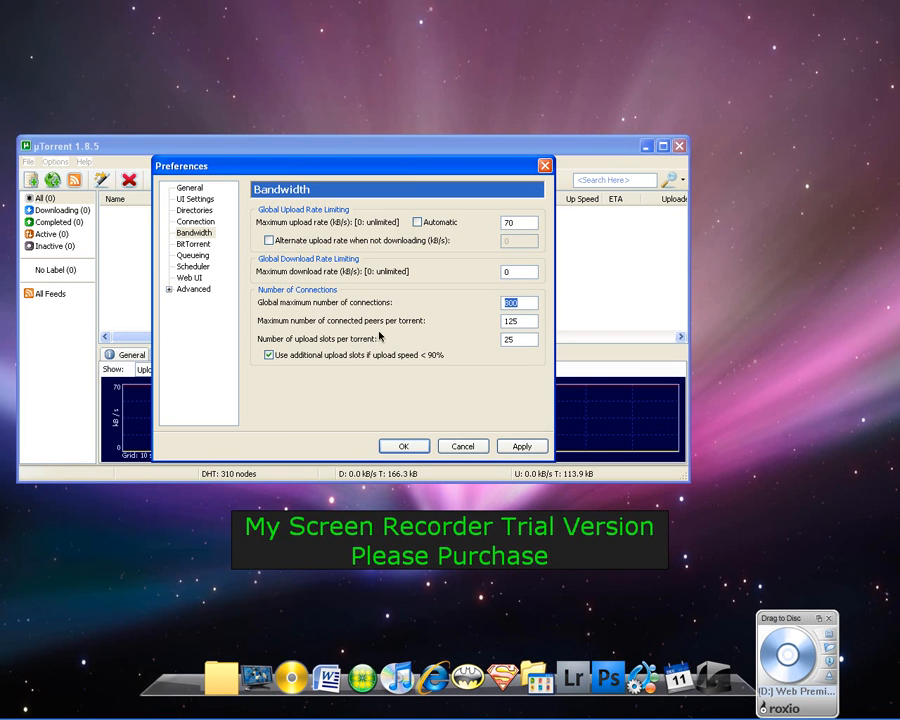
pyautogui.click(509, 321)
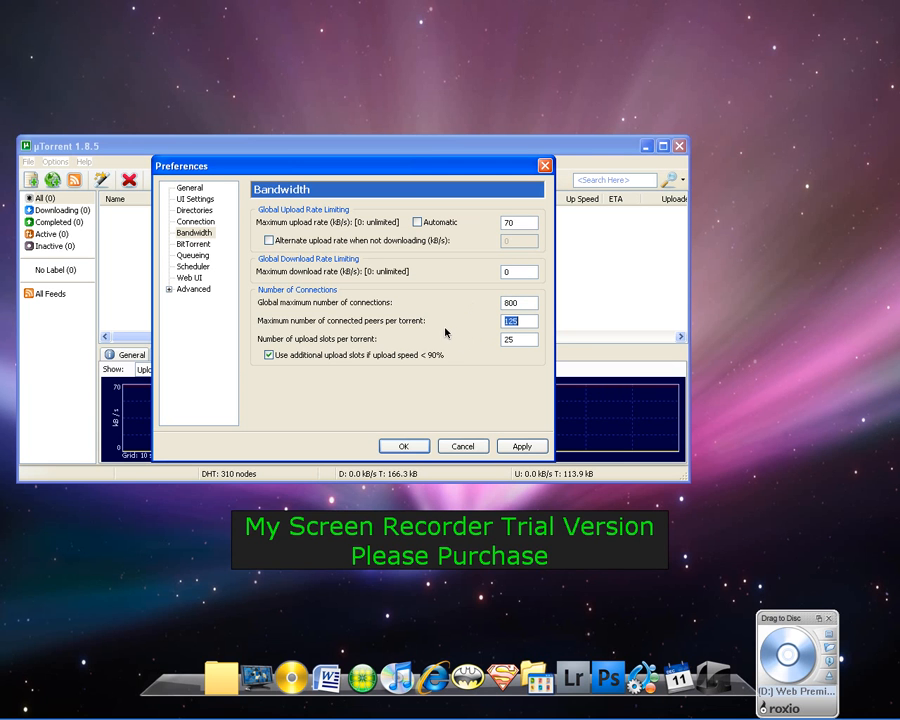
pyautogui.moveTo(437, 340)
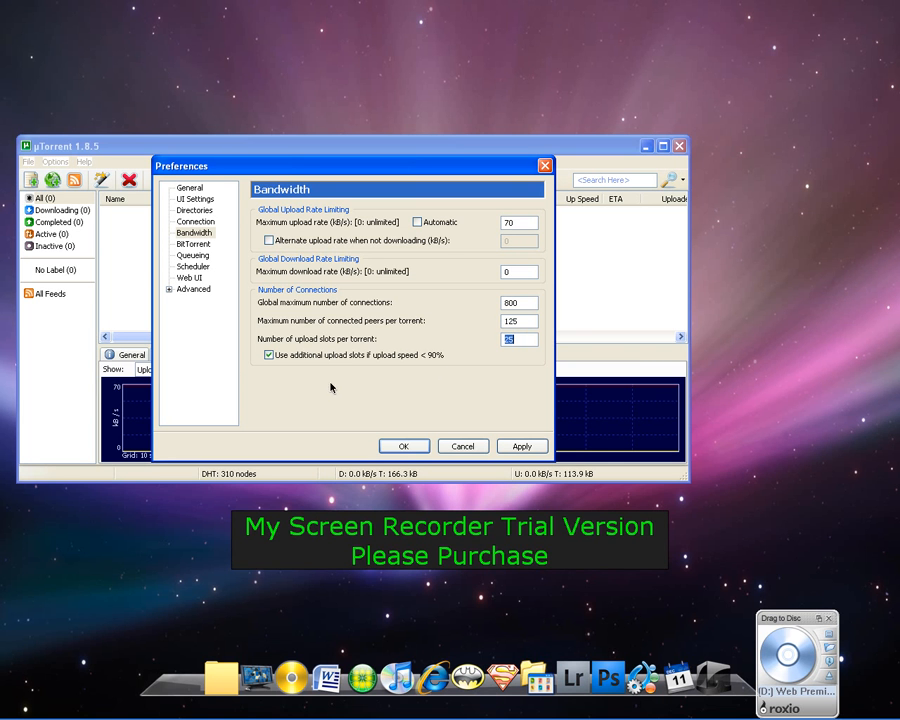
pyautogui.moveTo(339, 379)
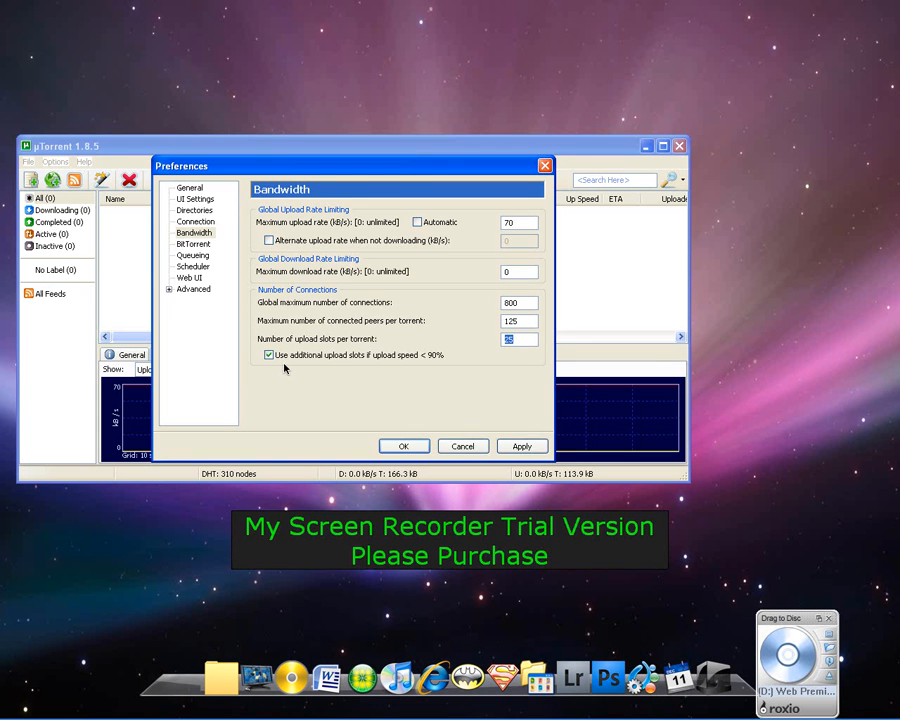
pyautogui.moveTo(298, 377)
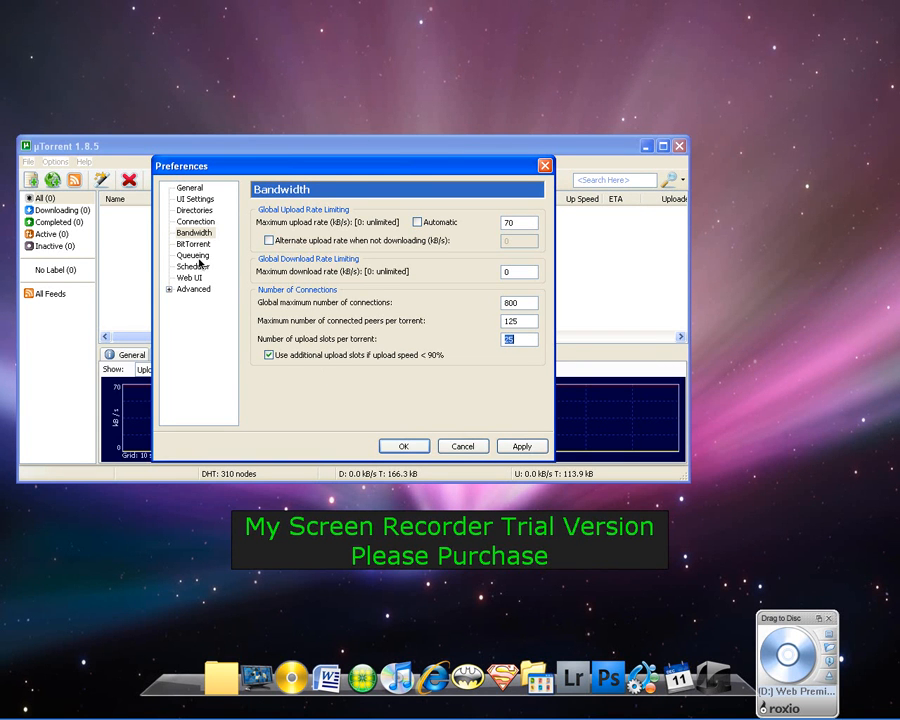
# - On the BitTorrent page, set outgoing protocol encryption to Forced, keeping incoming legacy connections allowed
pyautogui.click(192, 243)
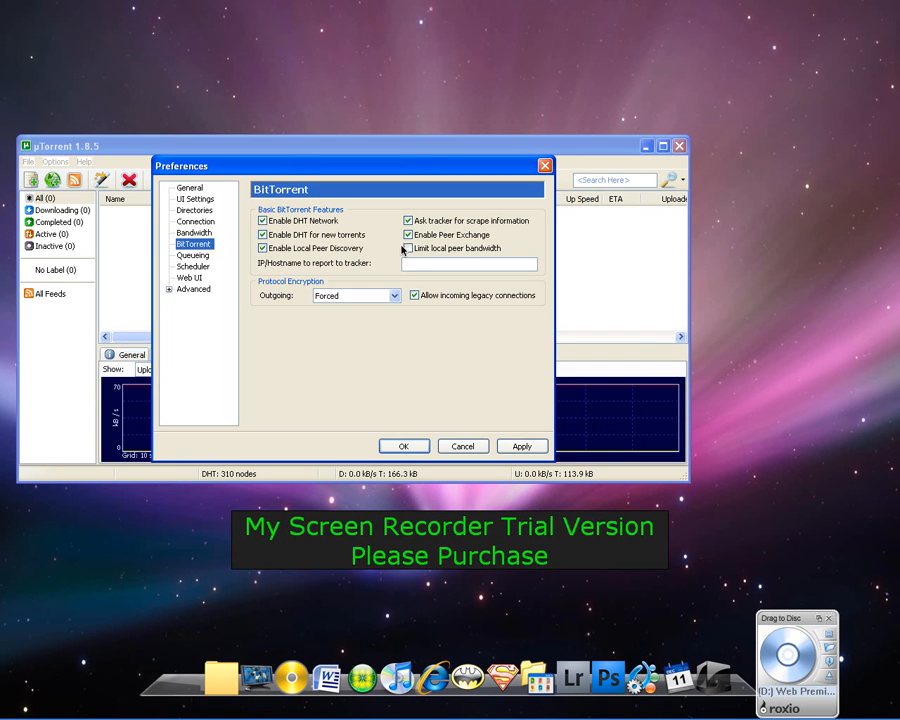
pyautogui.click(406, 248)
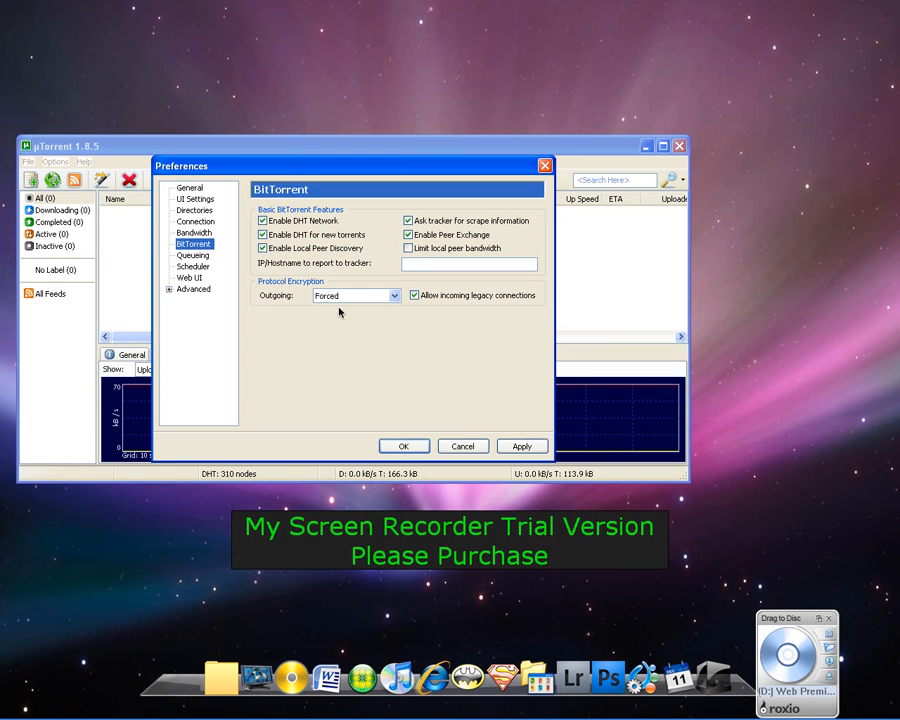
pyautogui.moveTo(298, 305)
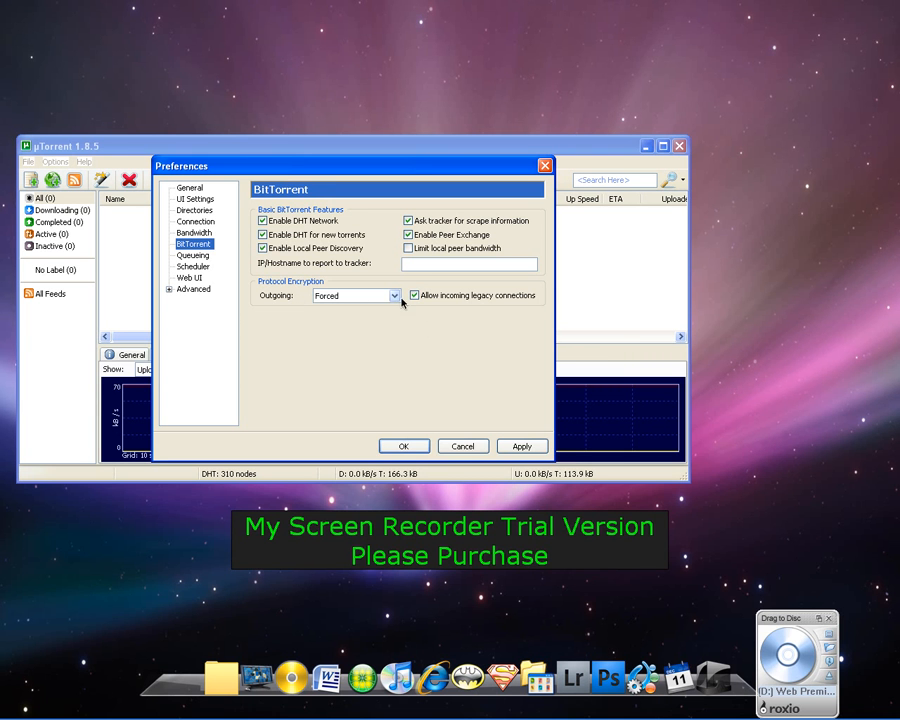
pyautogui.click(355, 295)
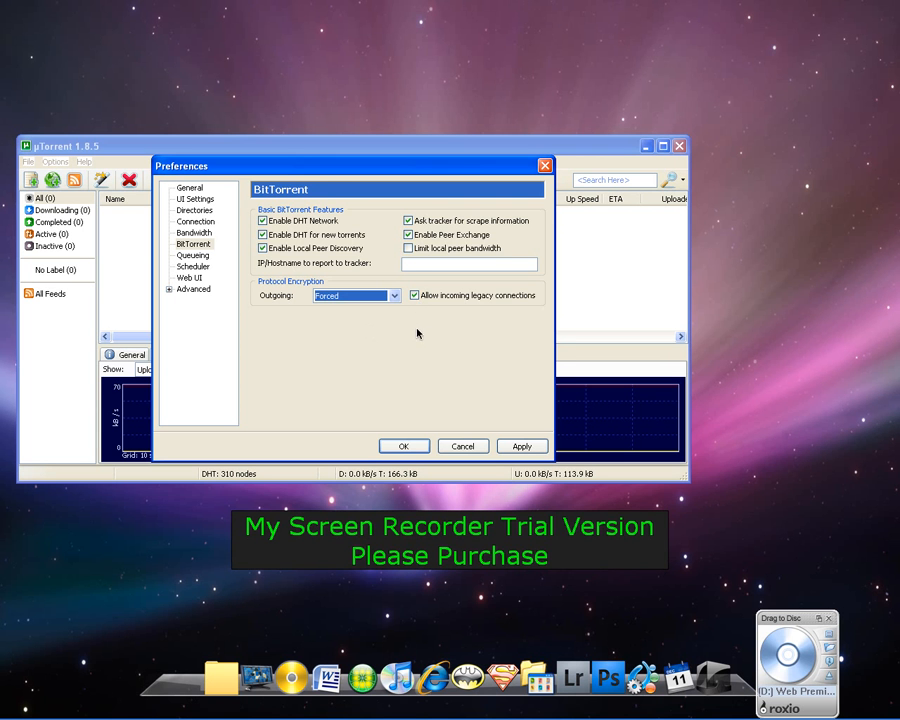
# - In the Advanced list, scroll to the net.* entries and select net.max_halfopen (value 500)
pyautogui.click(192, 289)
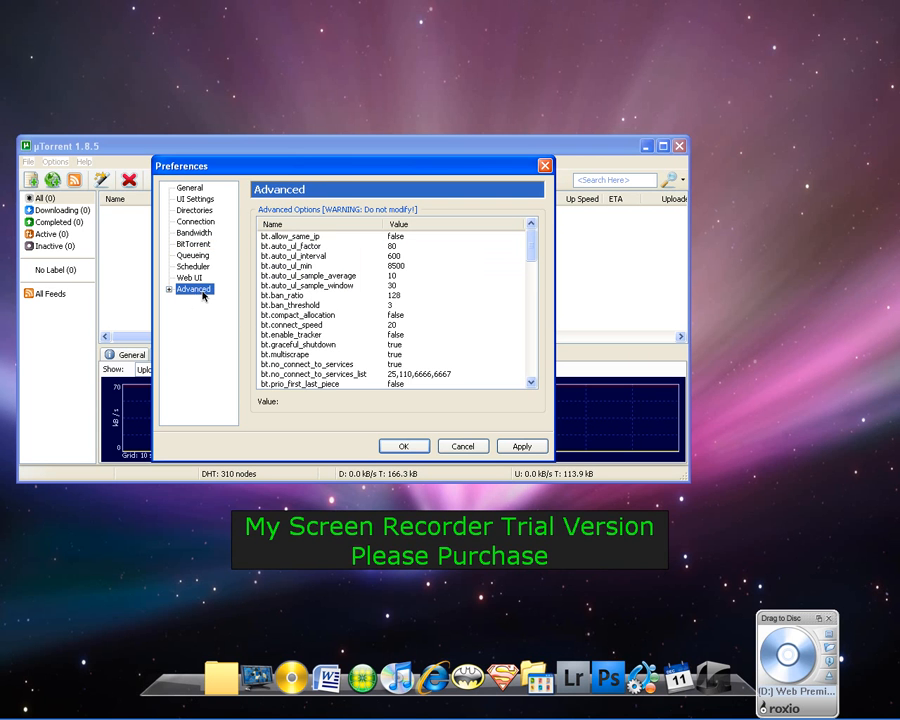
pyautogui.scroll(-3)
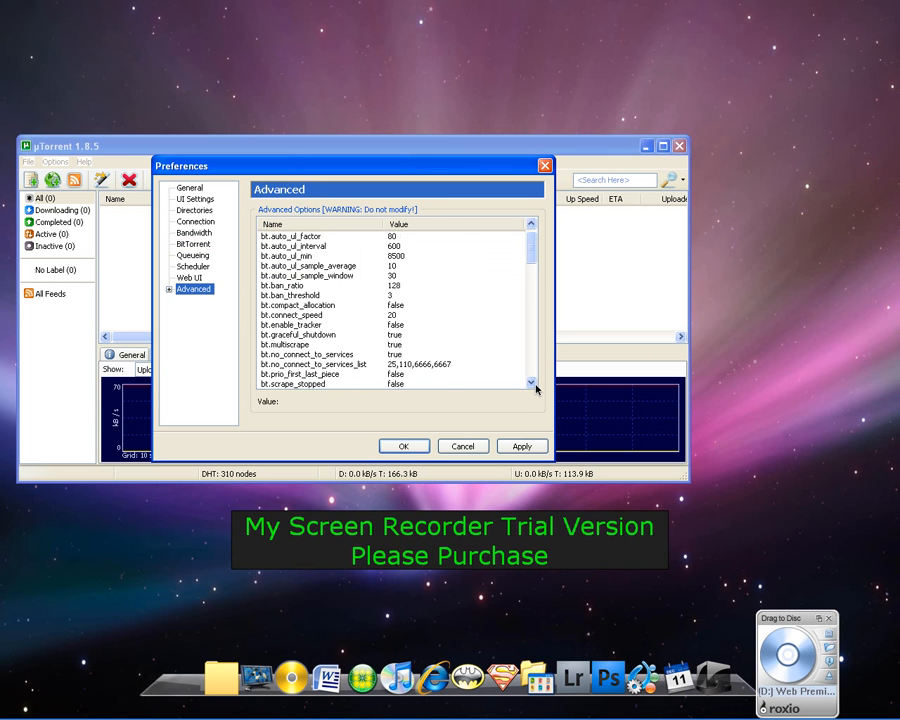
pyautogui.scroll(-3)
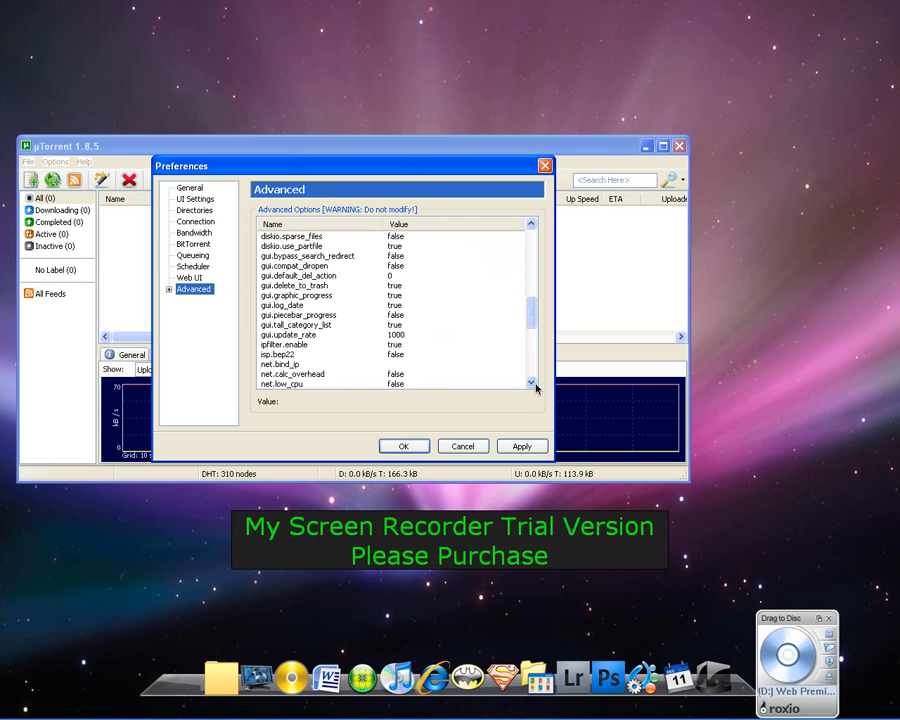
pyautogui.scroll(-3)
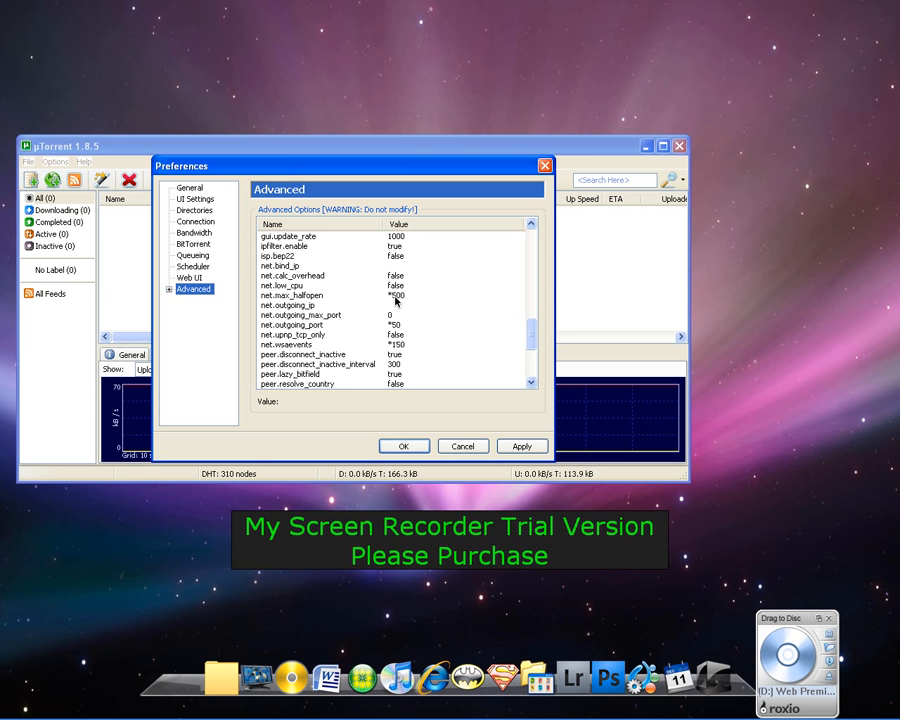
pyautogui.click(291, 294)
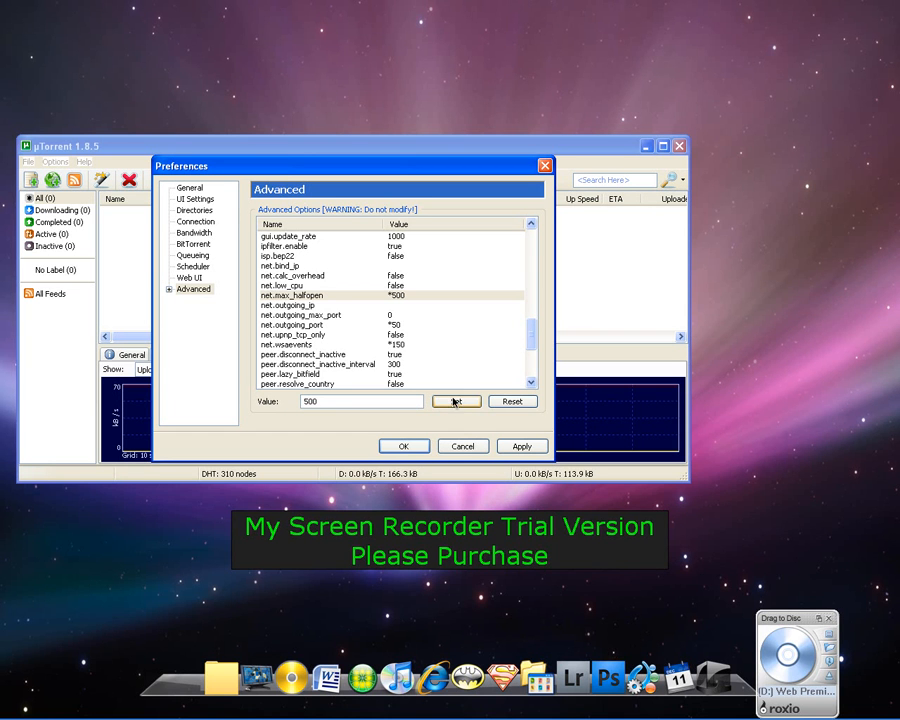
# - Set net.max_halfopen to 500, review net.outgoing_port and net.wsaevents, and apply the changes
pyautogui.click(300, 324)
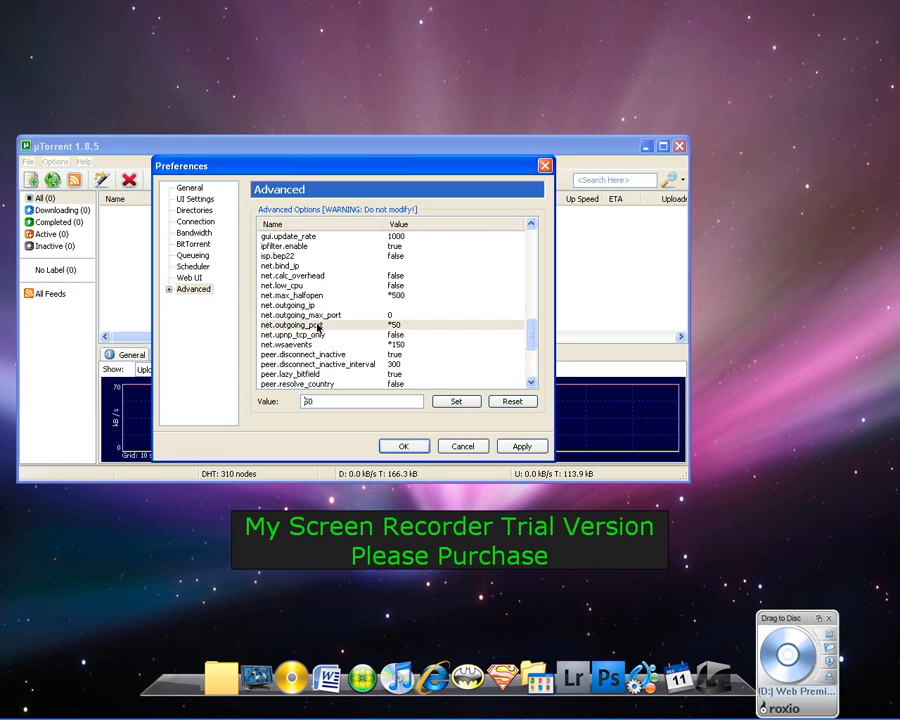
pyautogui.click(291, 324)
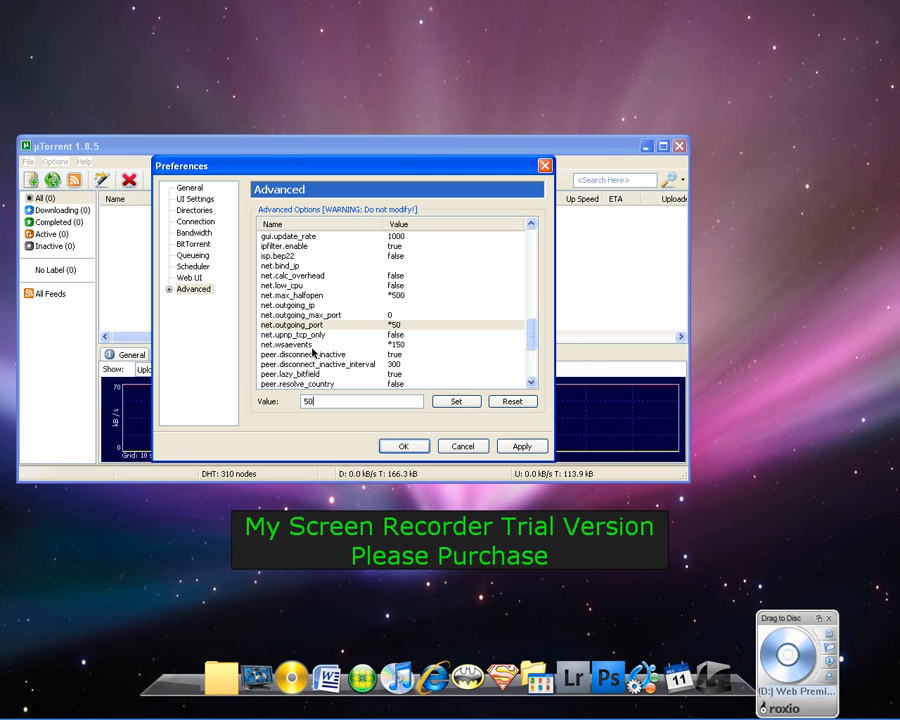
pyautogui.click(287, 344)
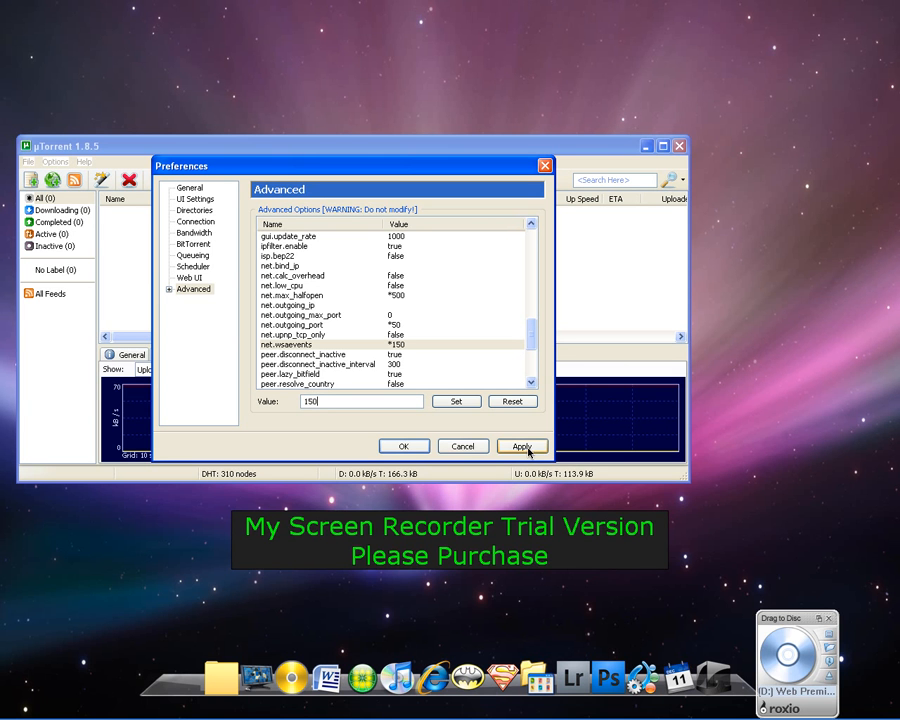
pyautogui.click(522, 446)
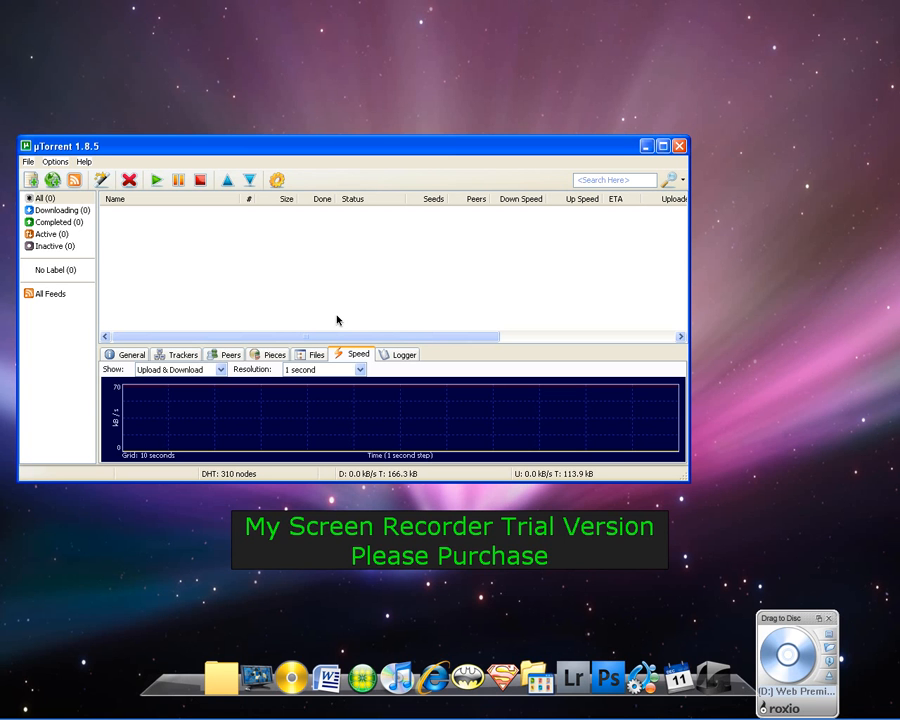
pyautogui.moveTo(535, 269)
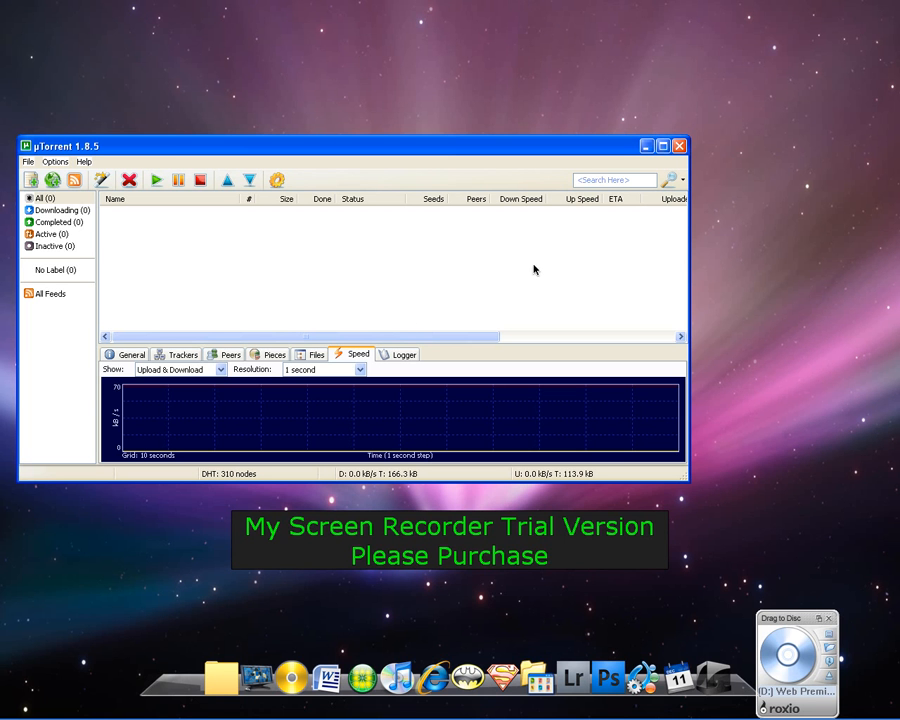
pyautogui.moveTo(596, 364)
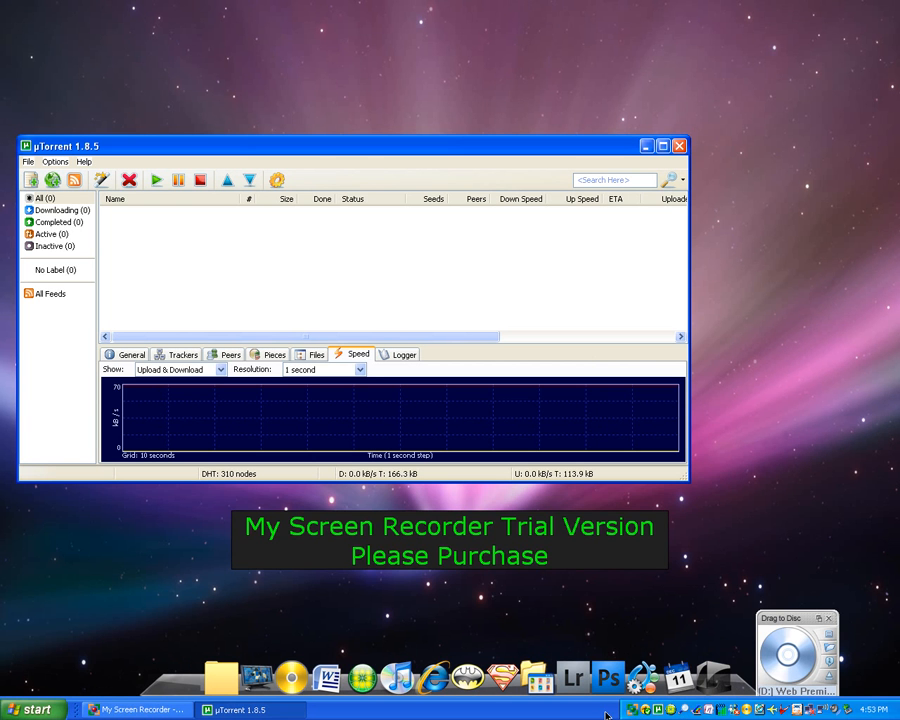
pyautogui.moveTo(630, 695)
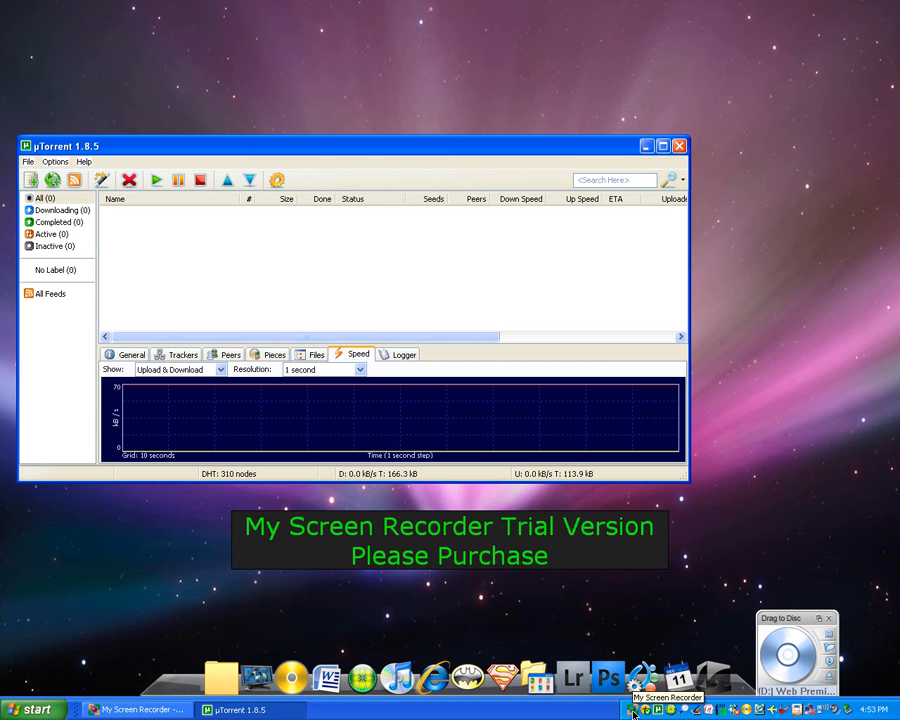